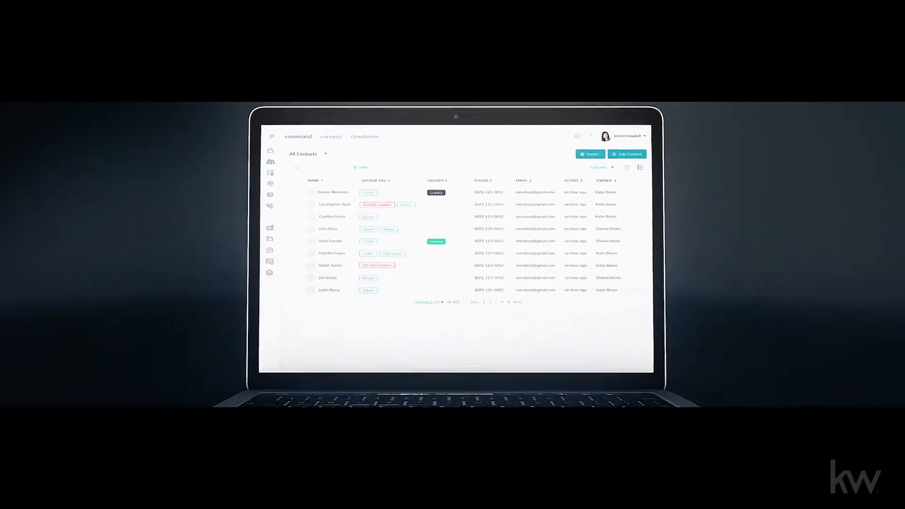
Select a neighborhood area on the map and continue to the 78701 neighborhood statistics page.
click(333, 192)
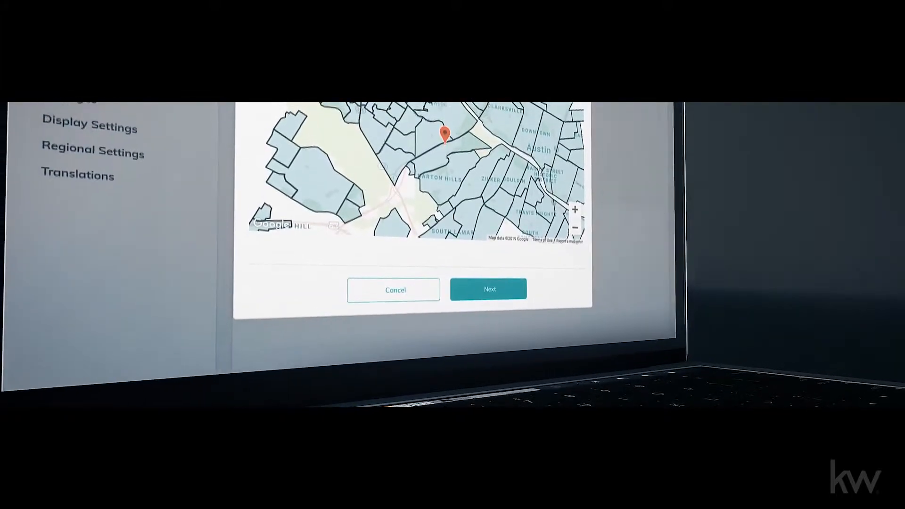
click(489, 289)
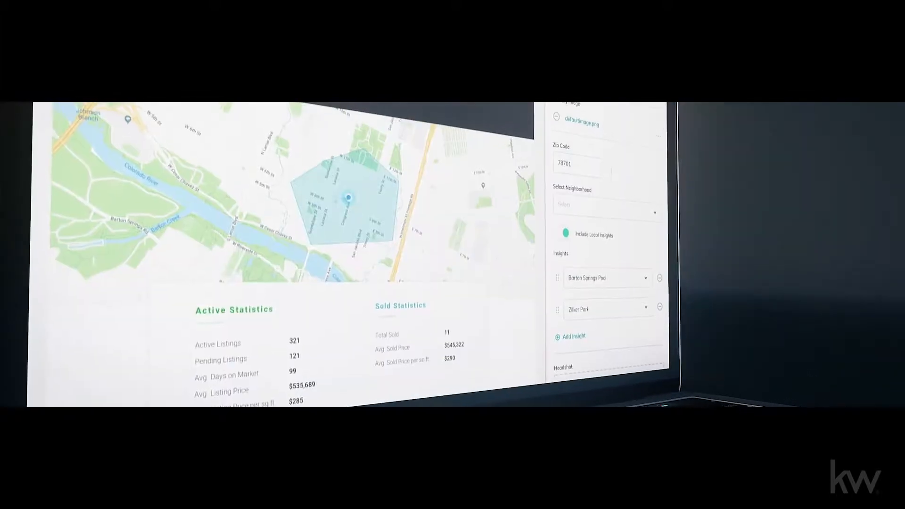